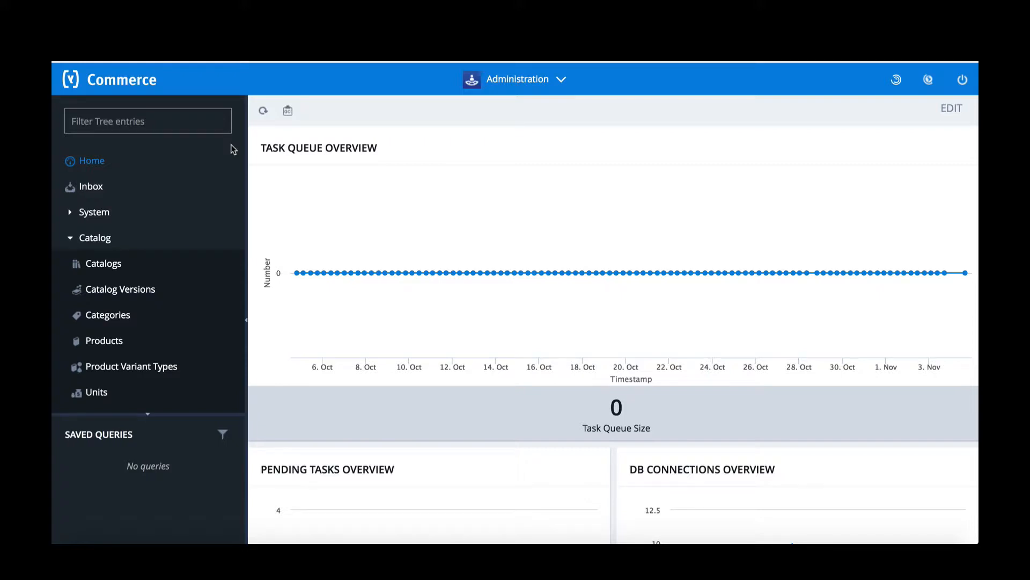
mouse_move(111, 253)
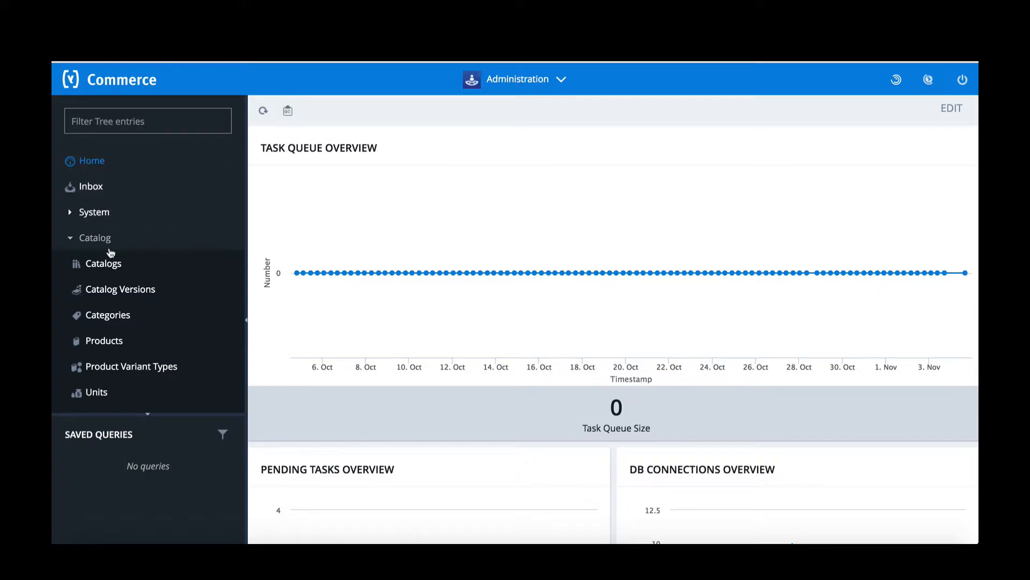
From Catalog Versions, start synchronizing the Electronics Product Catalog Staged version.
left_click(120, 289)
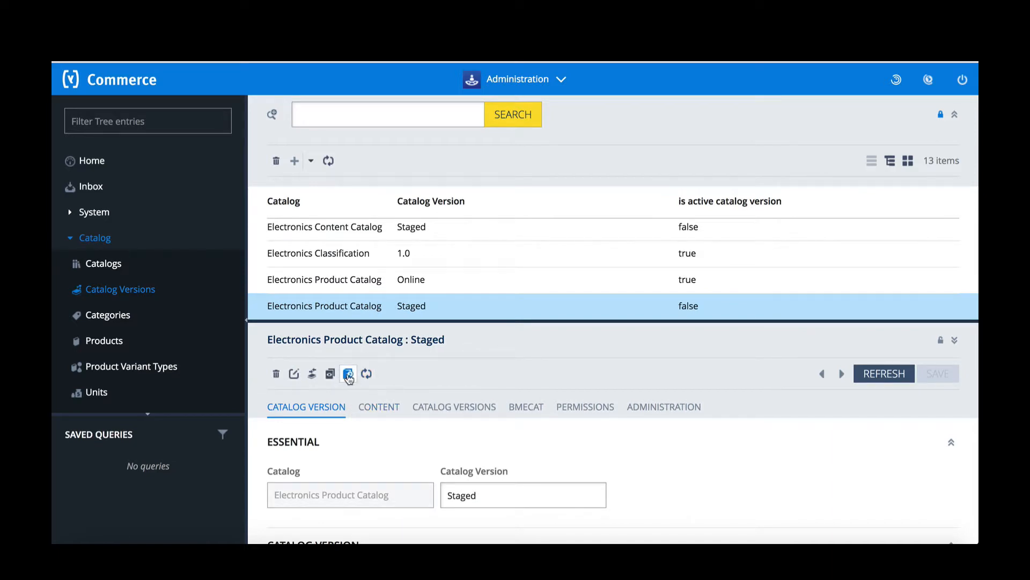
left_click(349, 373)
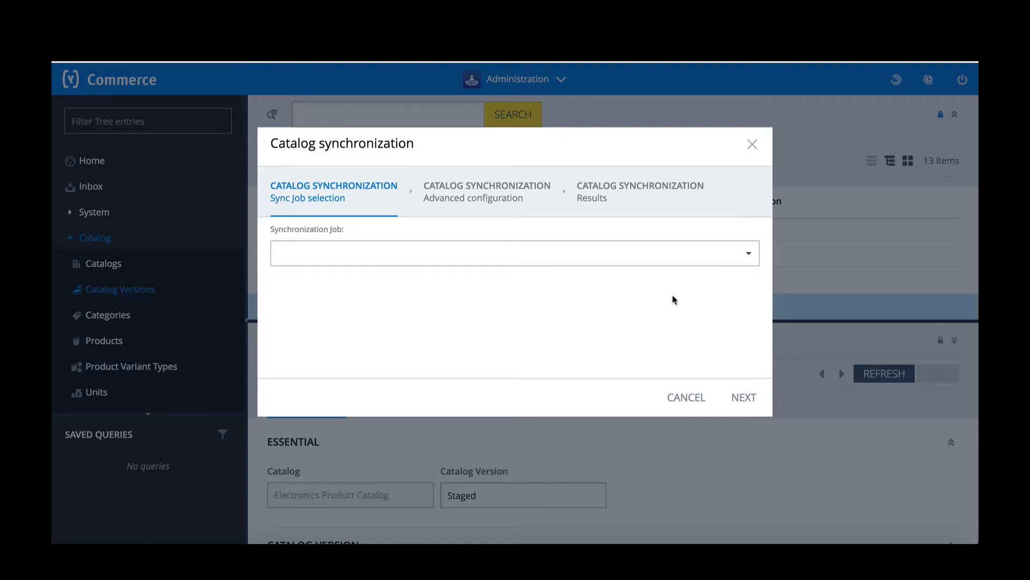
Run the Staged-to-Online sync through the wizard and confirm FINISHED in the Processes panel.
left_click(743, 397)
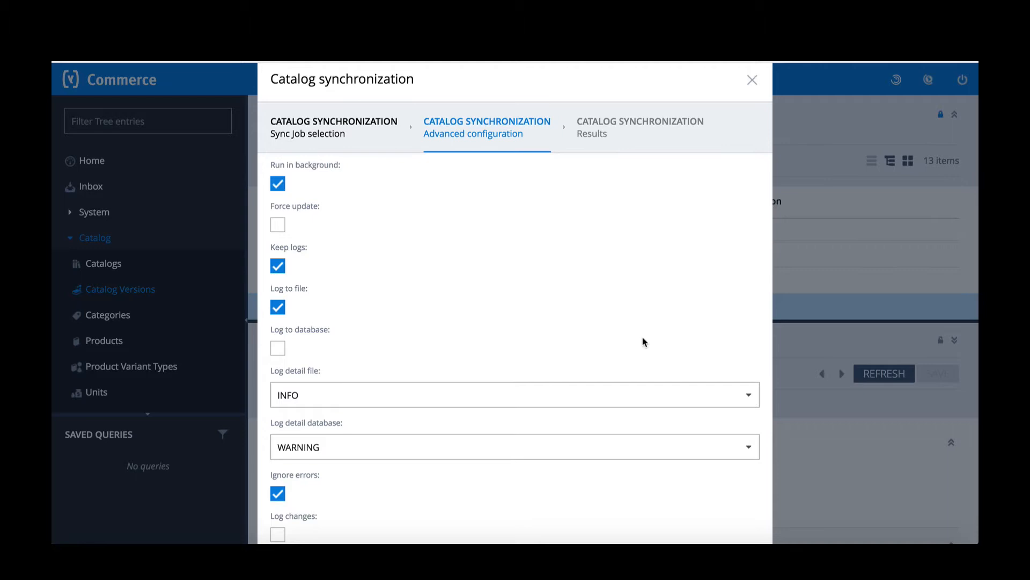
scroll("down", 3)
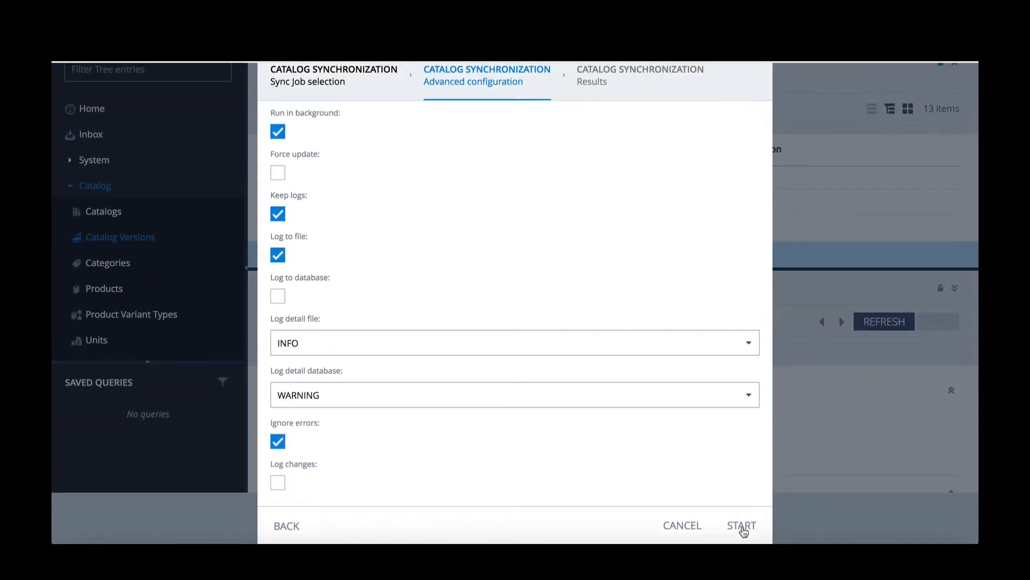
left_click(741, 524)
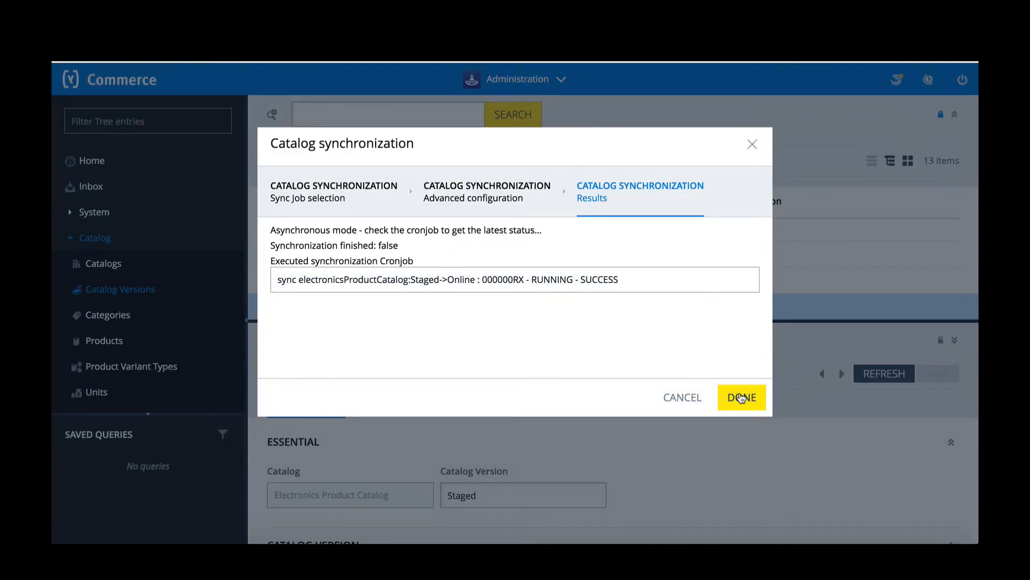
left_click(742, 397)
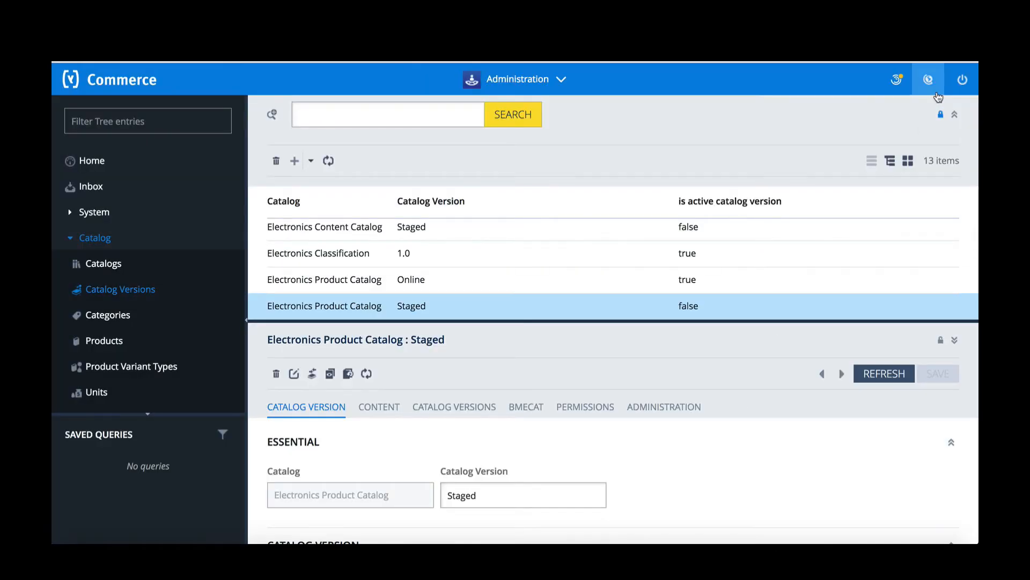
left_click(928, 79)
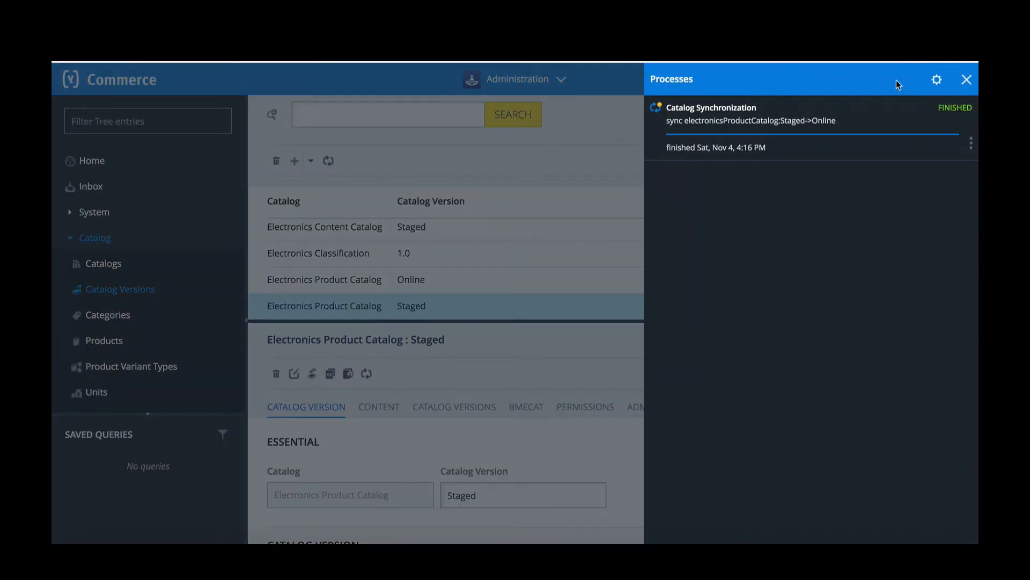